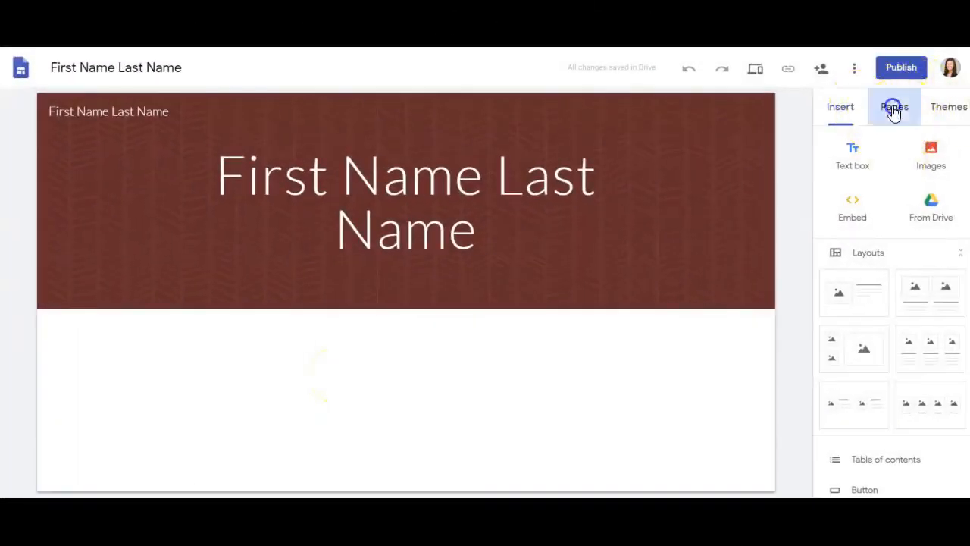
Create a new page named '3rd Grade' from the Pages panel
click(894, 106)
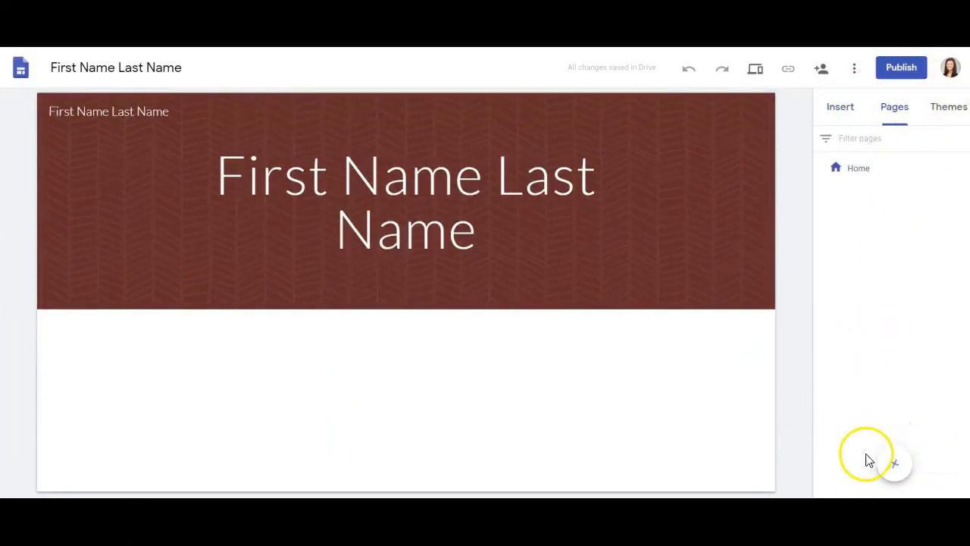
click(894, 463)
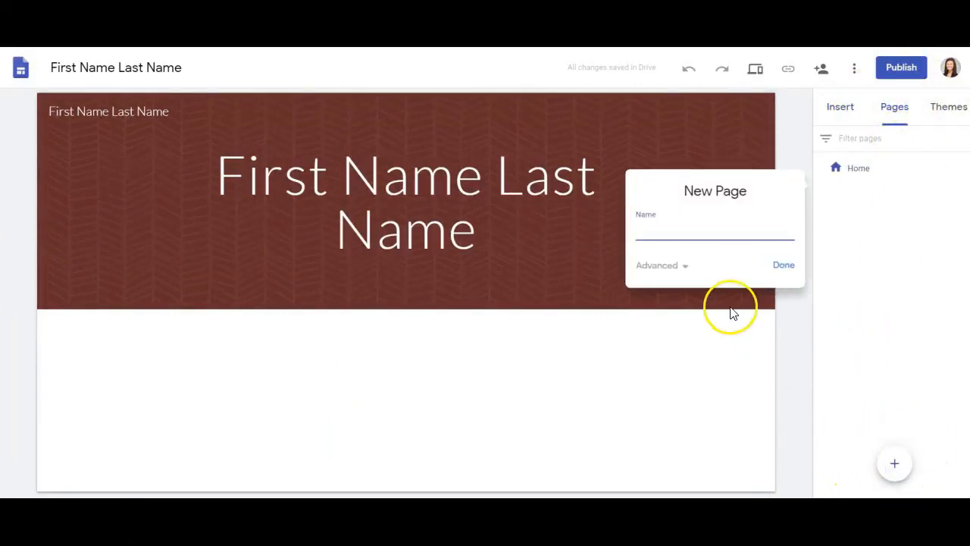
text(3)
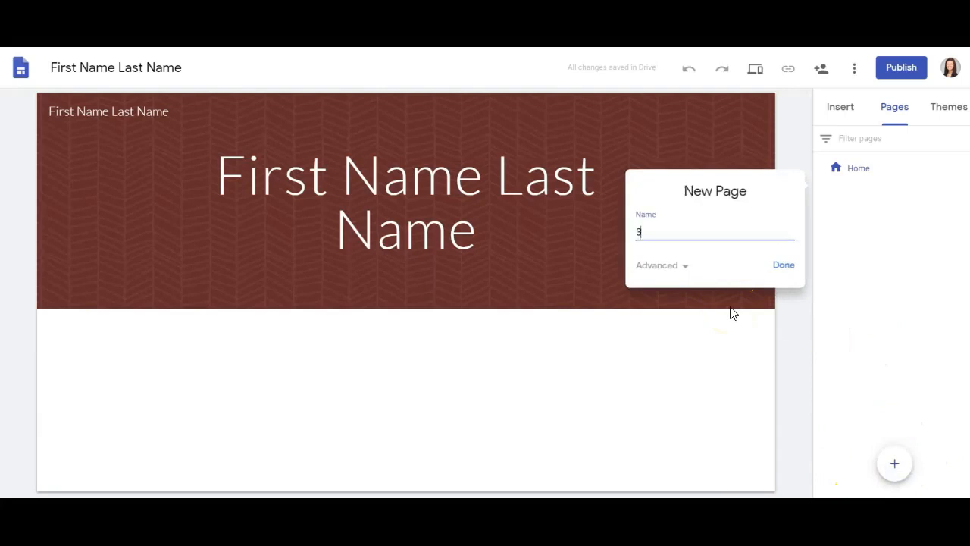
text(rd Grade)
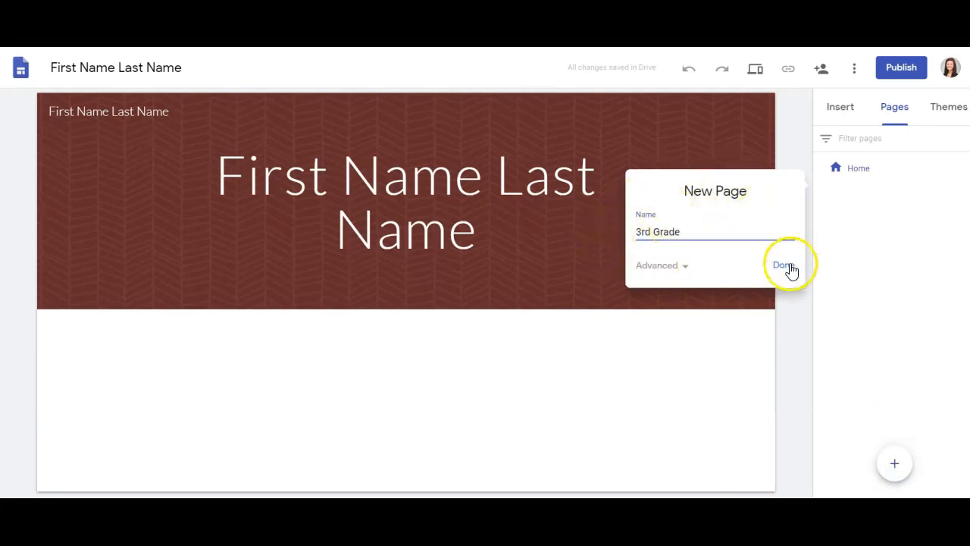
click(786, 265)
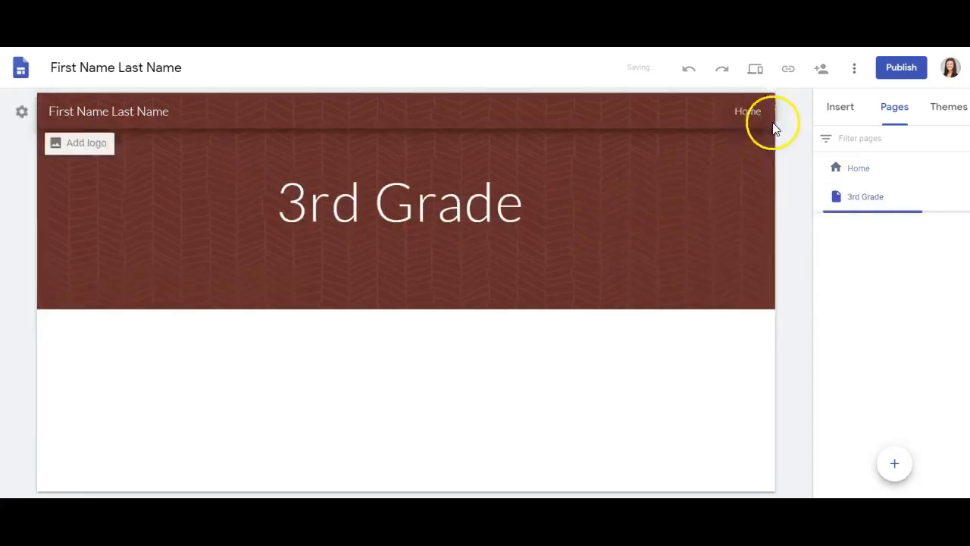
mouse_move(789, 240)
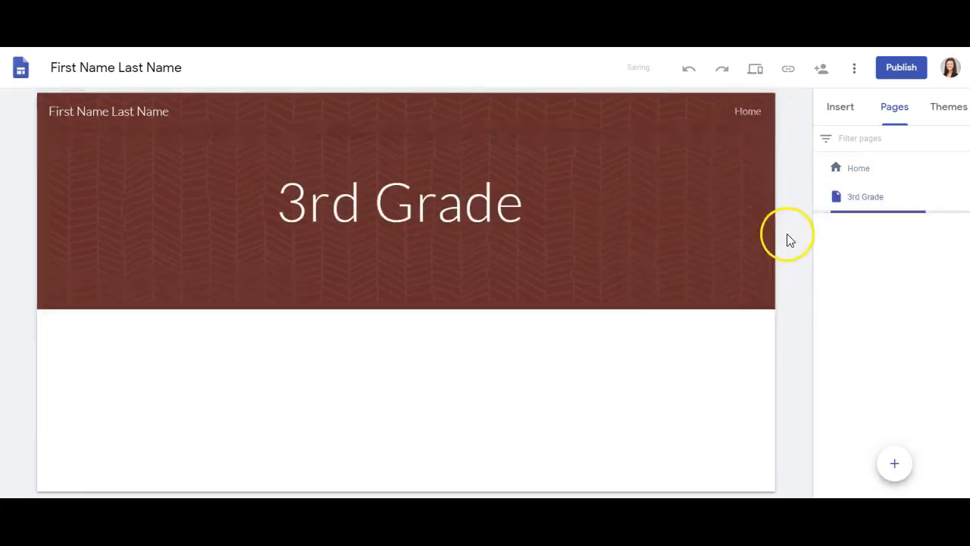
Create a new page named 'Leadership'
click(894, 463)
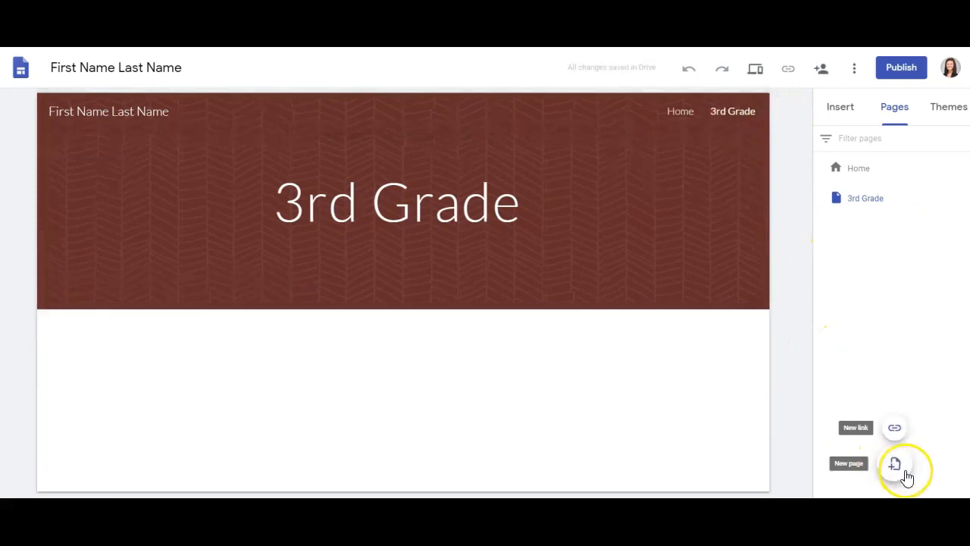
click(893, 463)
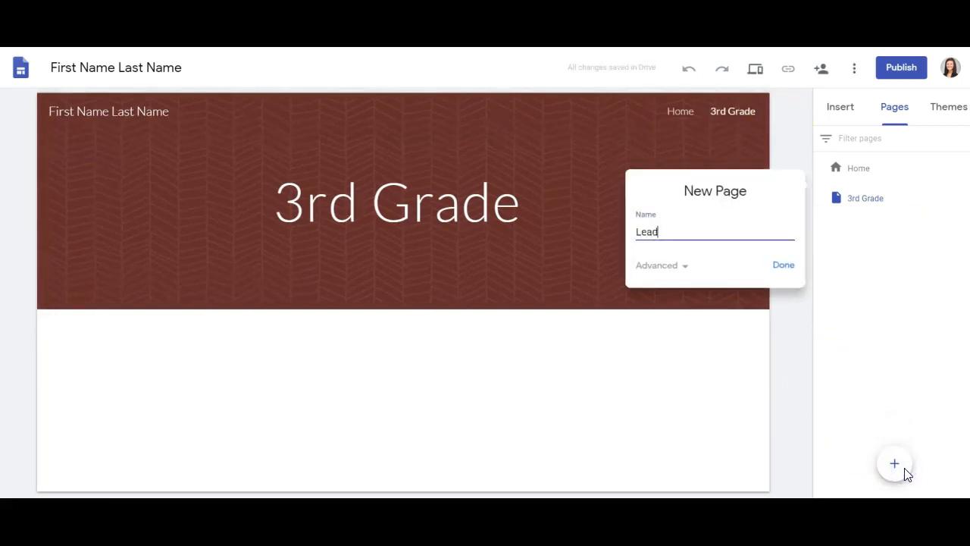
text(ership)
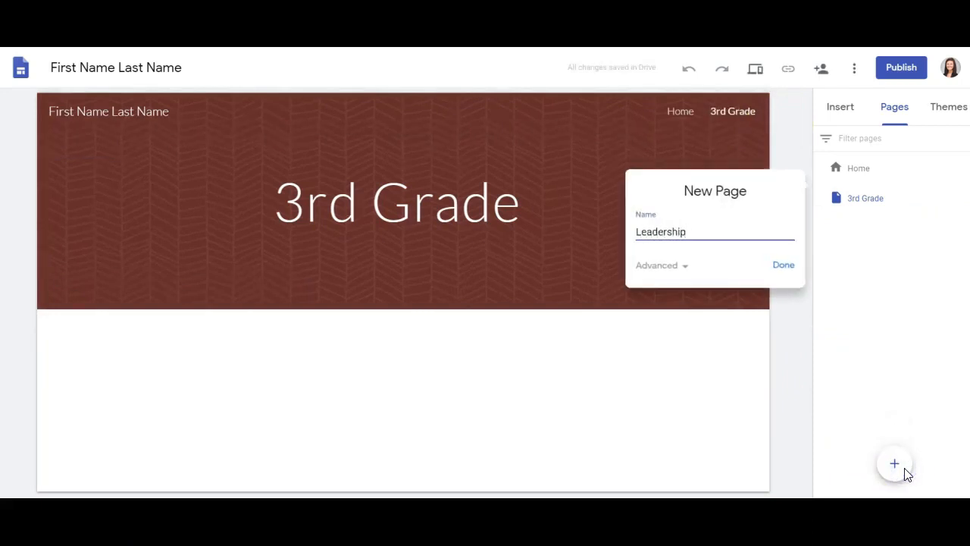
click(783, 265)
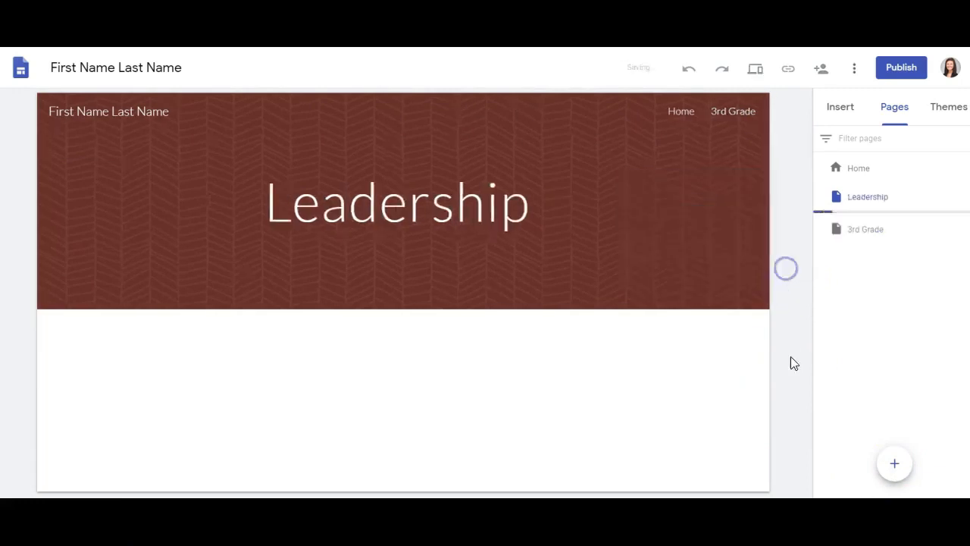
mouse_move(867, 279)
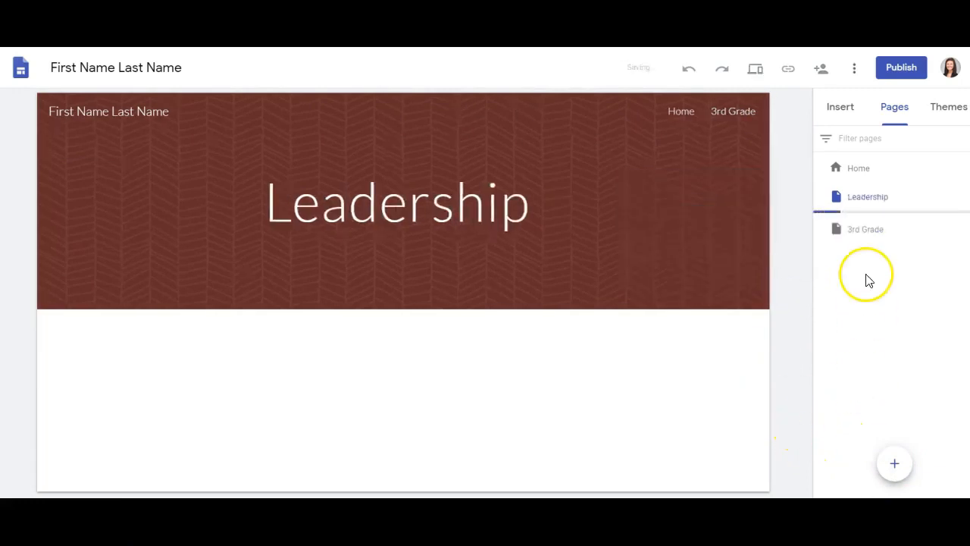
Create a new page named 'GATES'
click(895, 463)
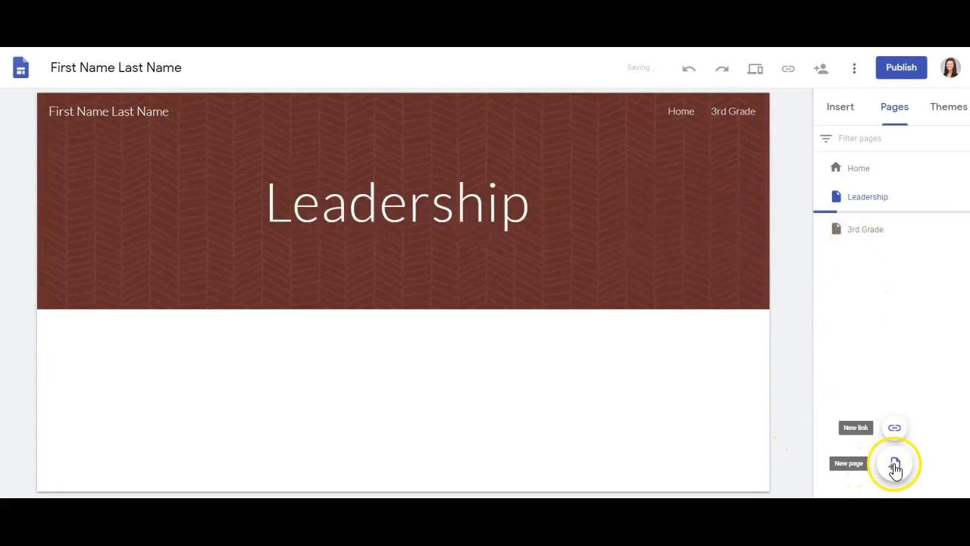
click(895, 463)
text(G)
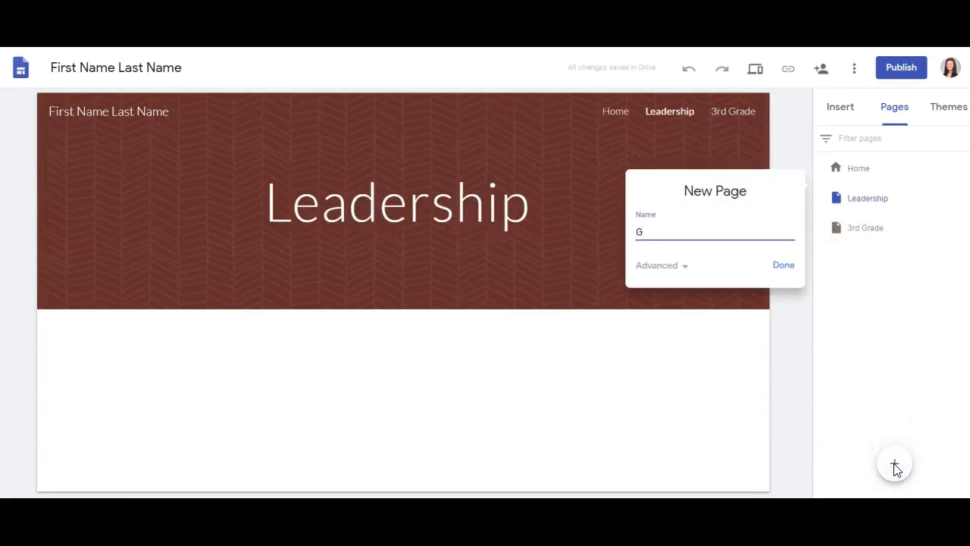
text(ATES)
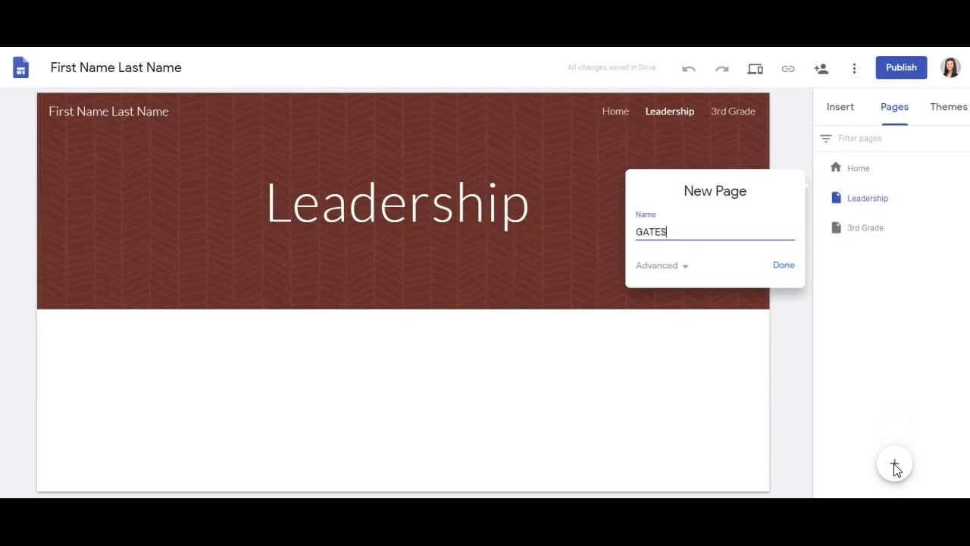
click(783, 264)
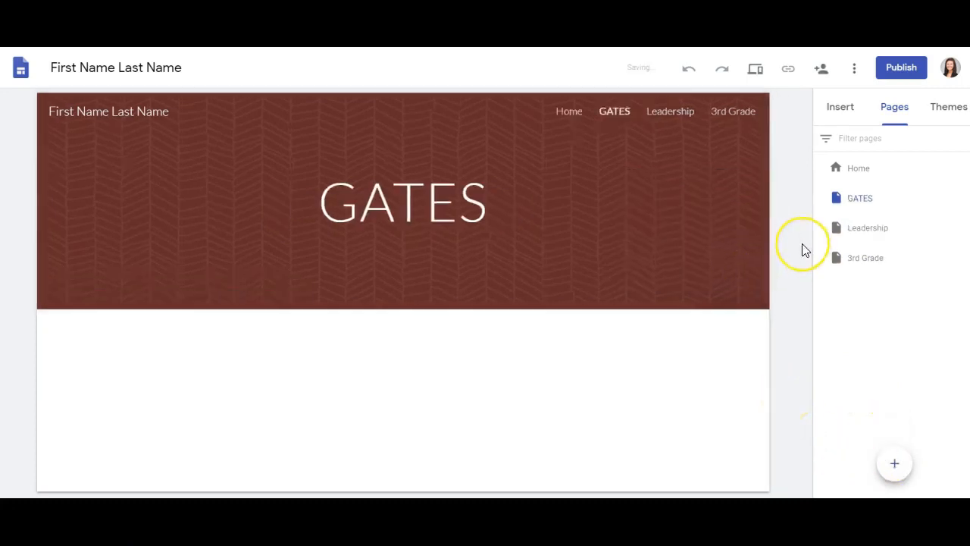
mouse_move(870, 203)
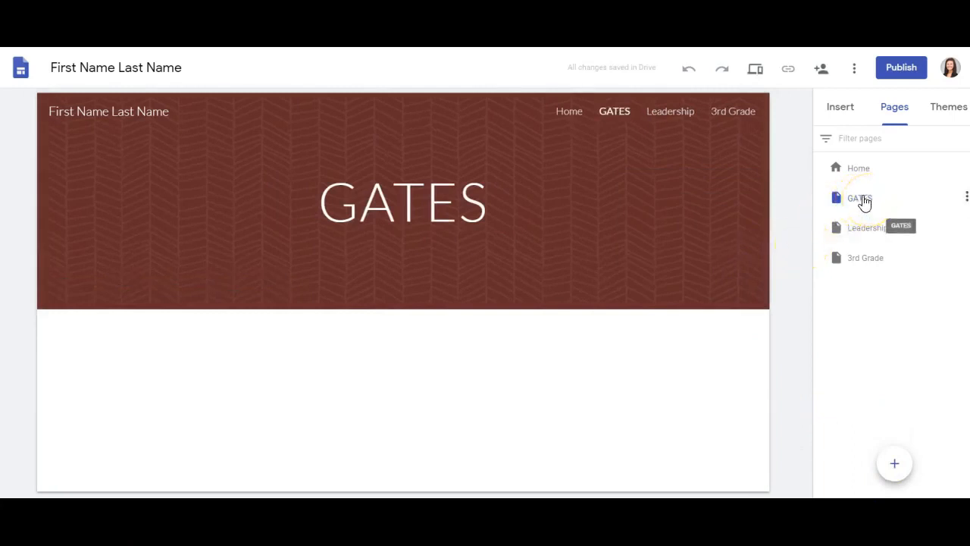
Nest GATES under 3rd Grade and drag Leadership below 3rd Grade's pages
drag(858, 198, 858, 258)
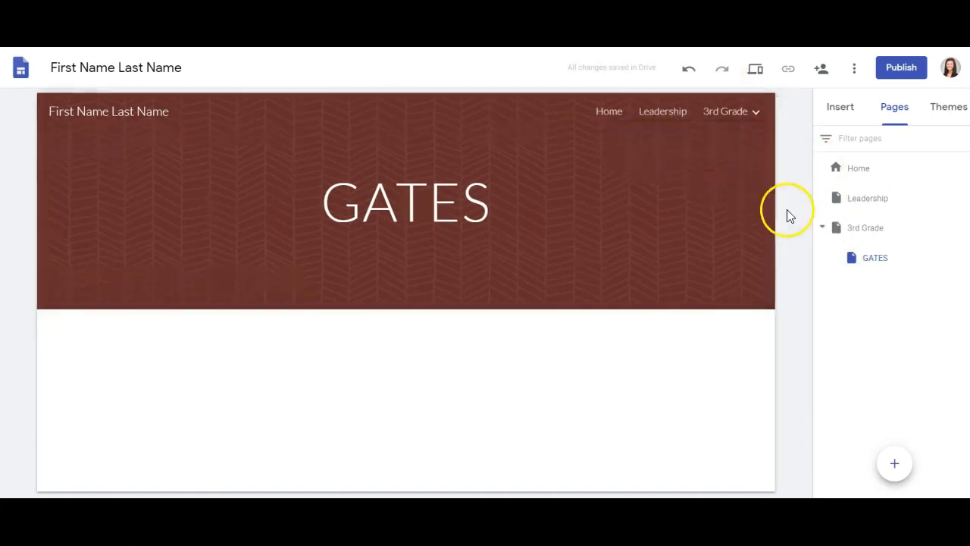
mouse_move(868, 198)
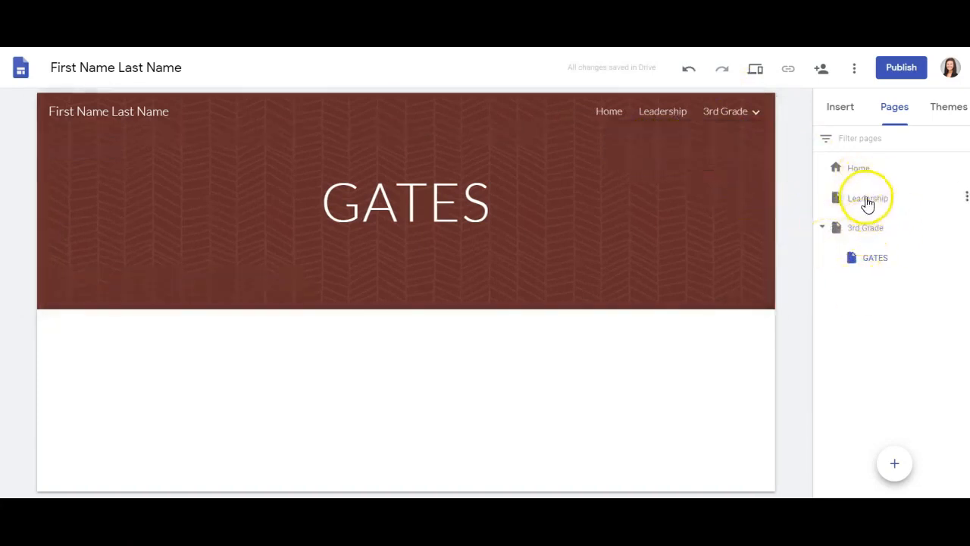
drag(868, 198, 891, 284)
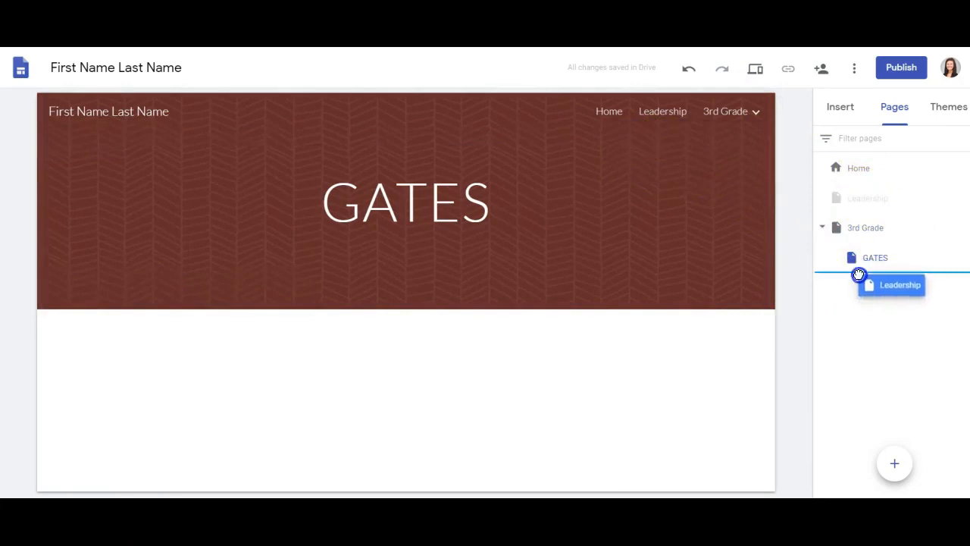
drag(900, 284, 866, 258)
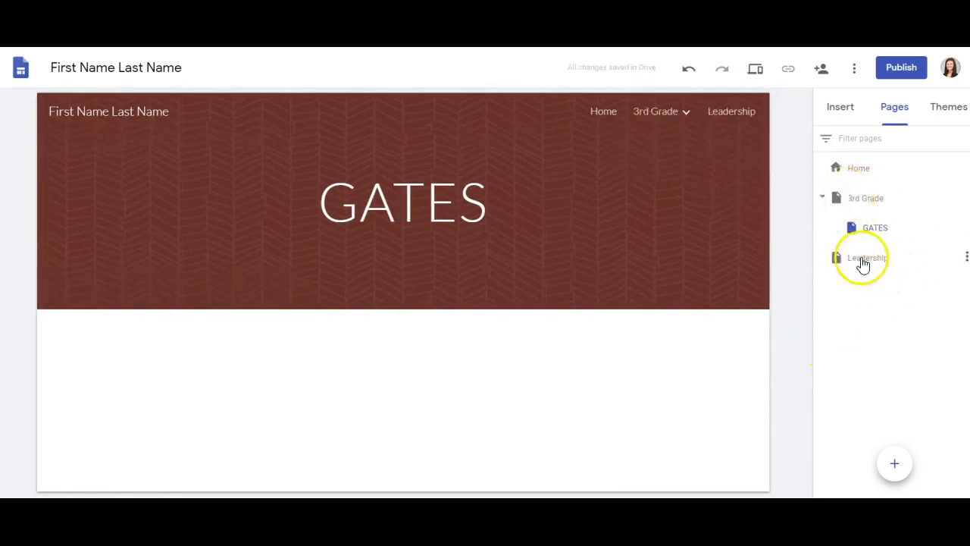
mouse_move(865, 261)
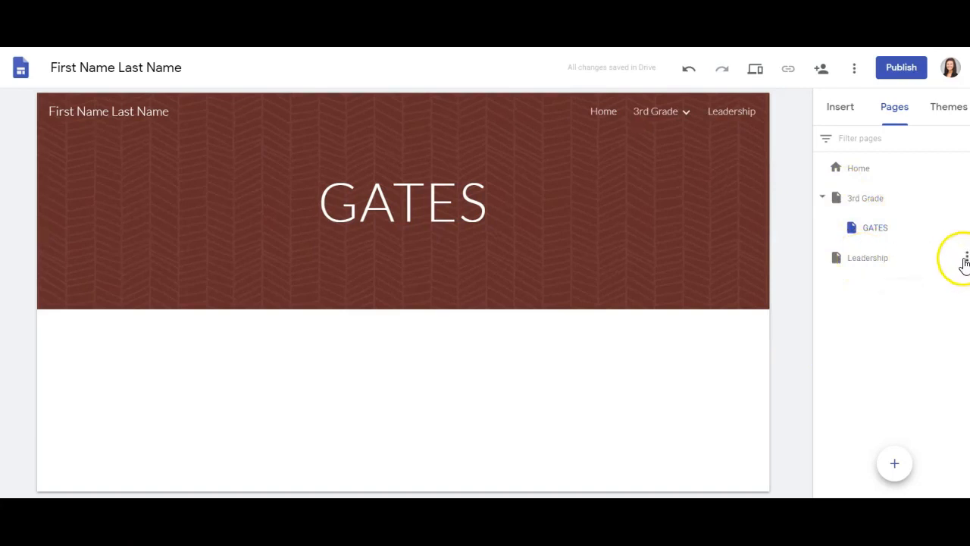
Hide Leadership from navigation via its options menu, then delete the page
click(965, 257)
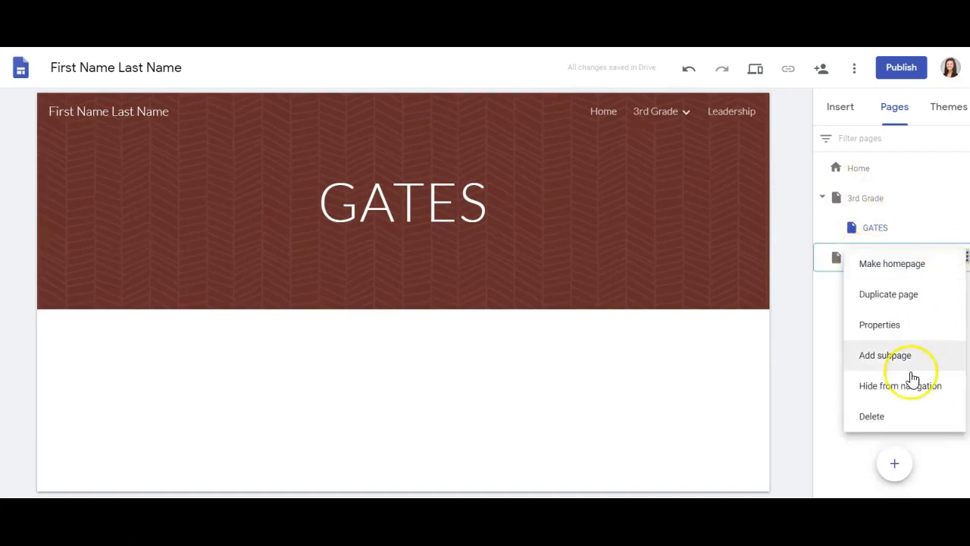
mouse_move(866, 394)
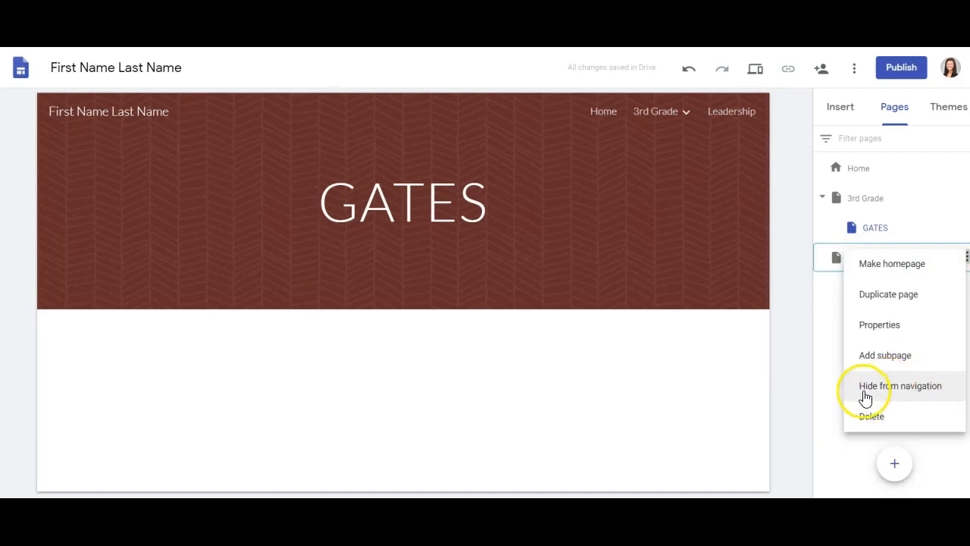
click(900, 385)
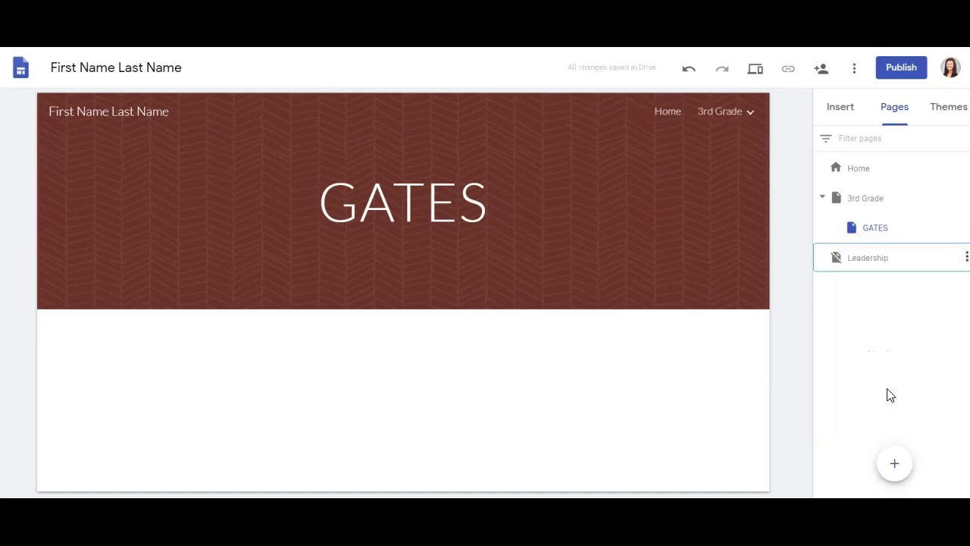
mouse_move(844, 266)
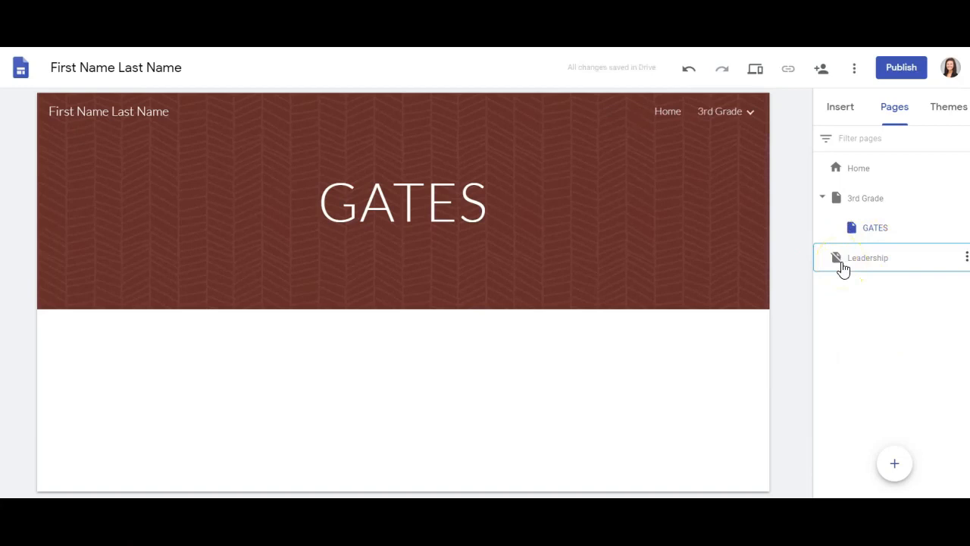
click(965, 257)
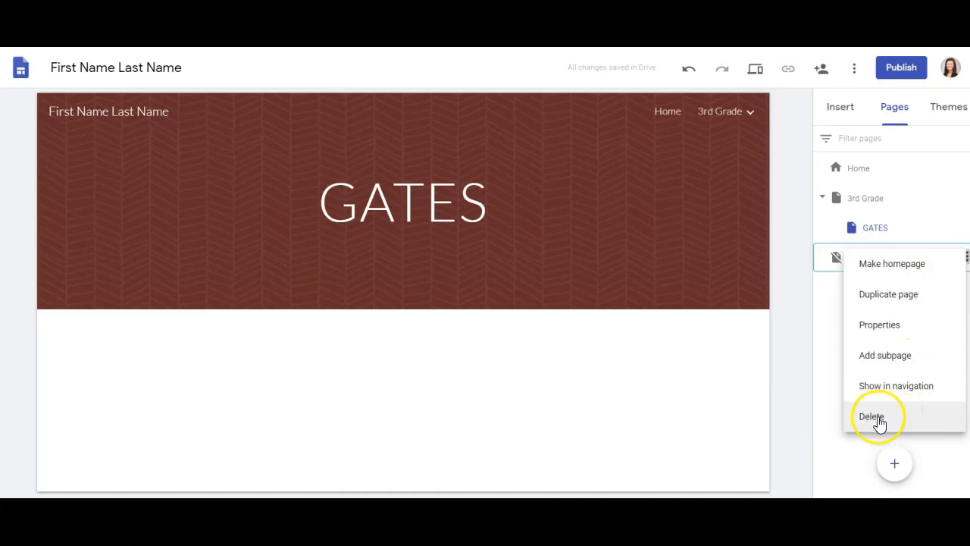
click(870, 416)
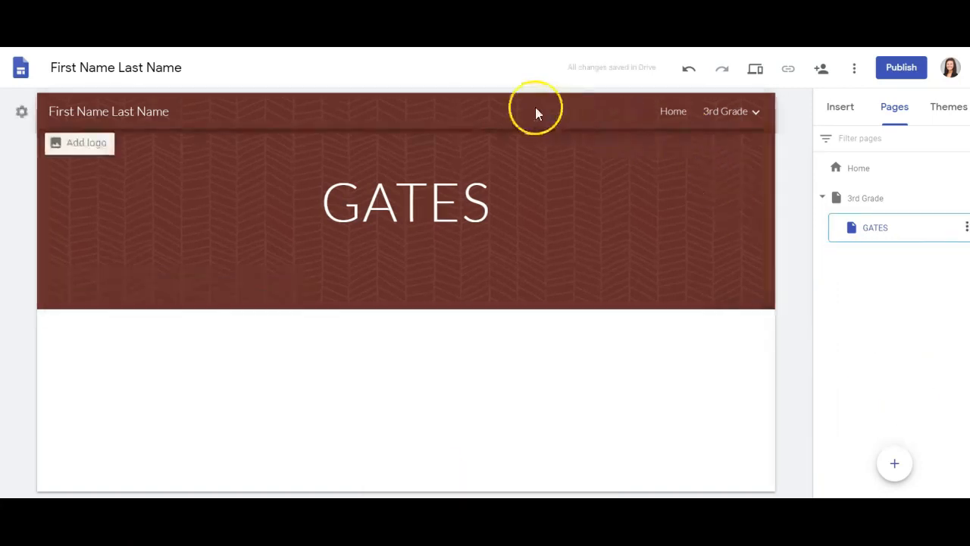
Switch the site header's navigation setting to Side navigation
click(725, 111)
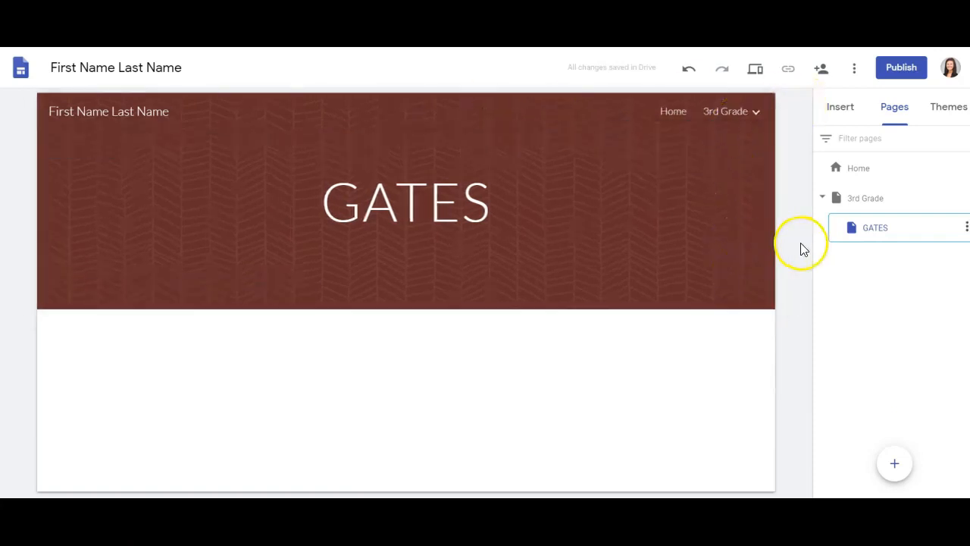
mouse_move(801, 248)
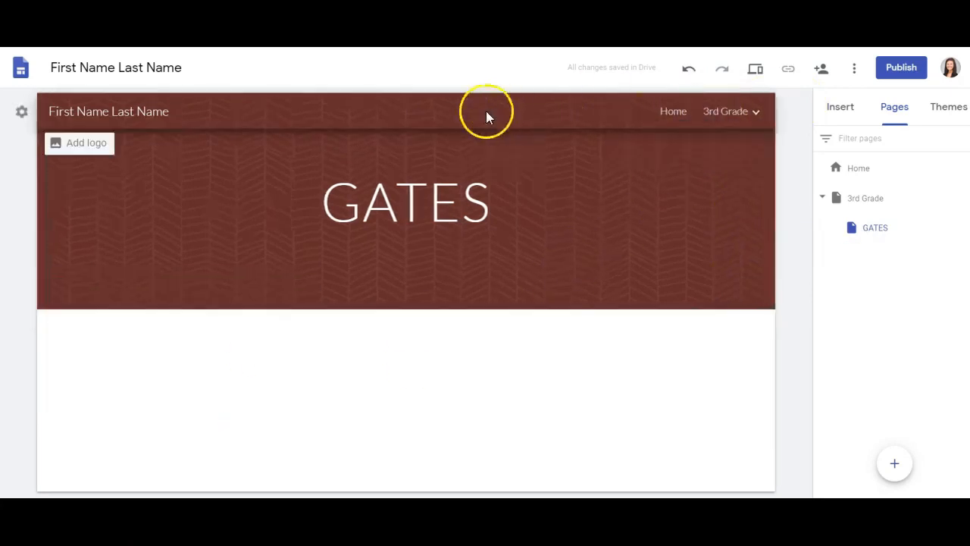
mouse_move(31, 106)
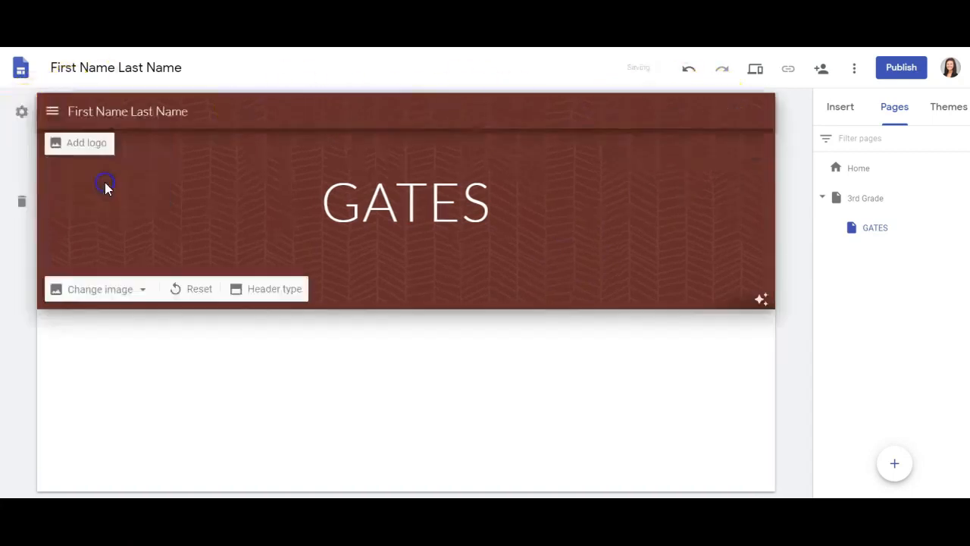
click(51, 111)
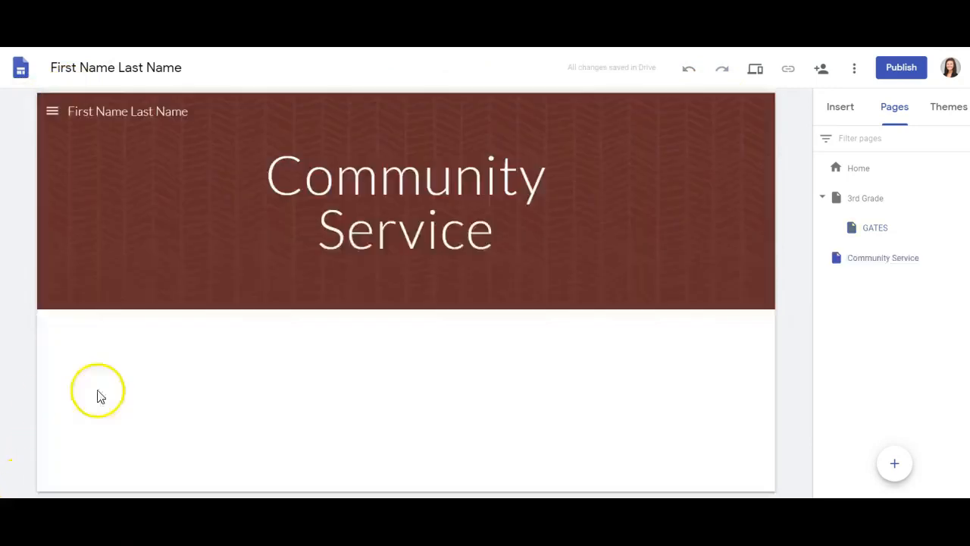
mouse_move(505, 407)
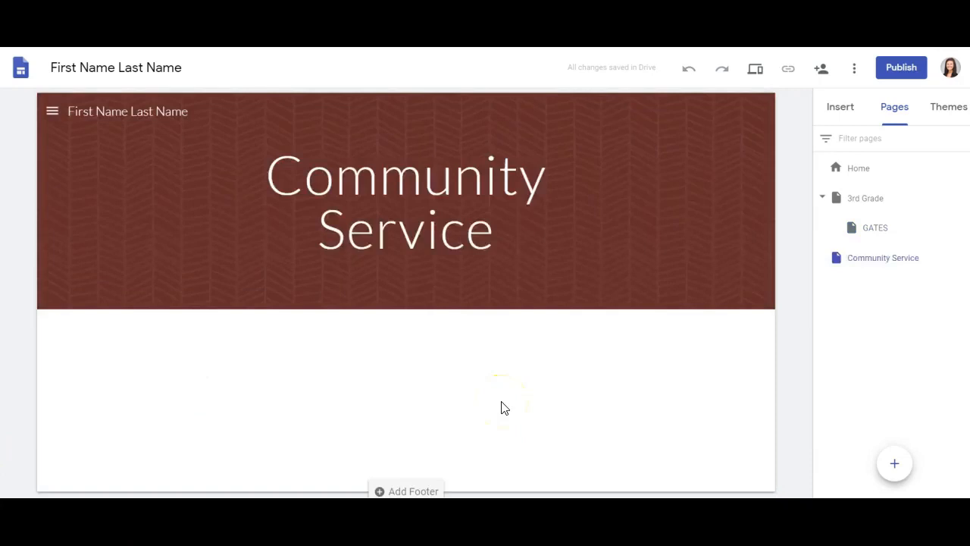
mouse_move(104, 472)
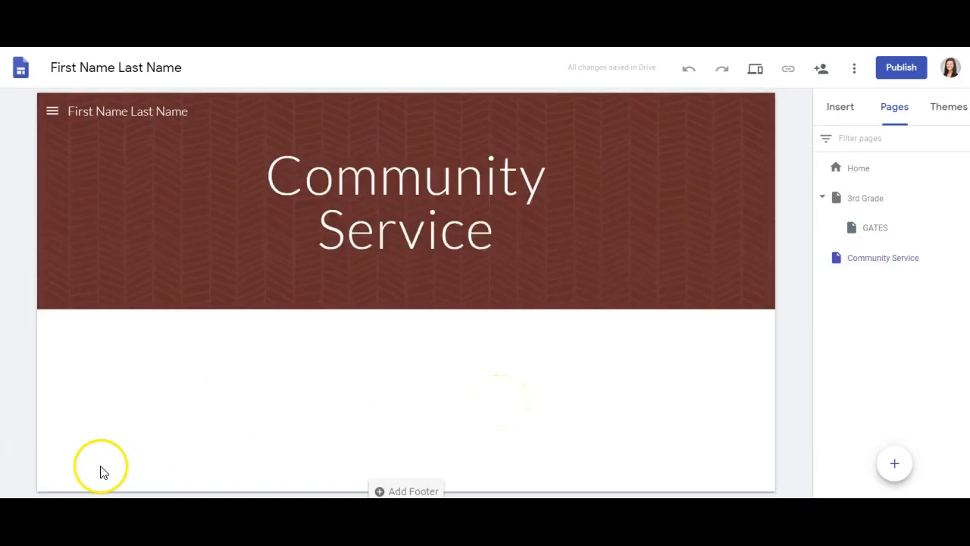